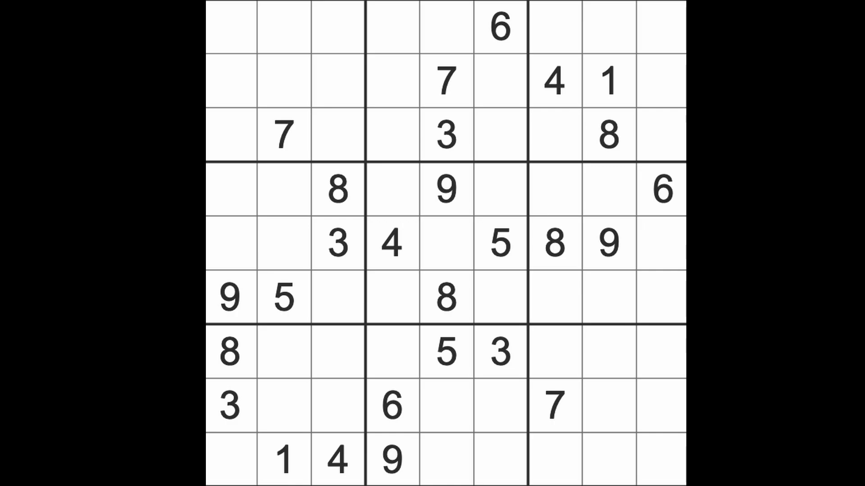
mouse_move(577, 339)
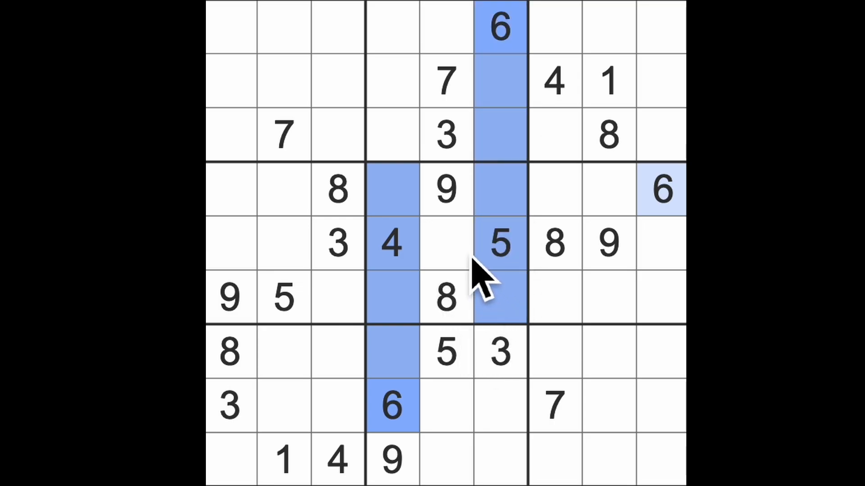
Step: Place 6 in the centre cell, 6 at row 6 column 3, and 7 at row 7 column 3
left_click(447, 243)
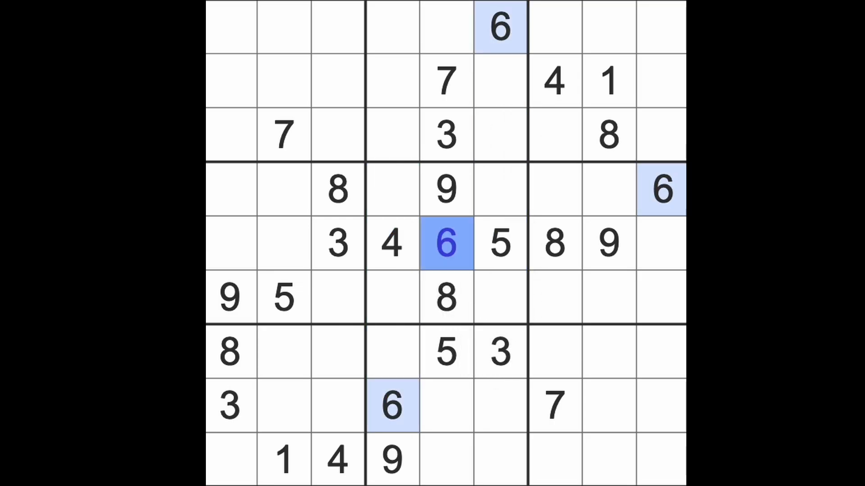
left_click(390, 244)
type("7")
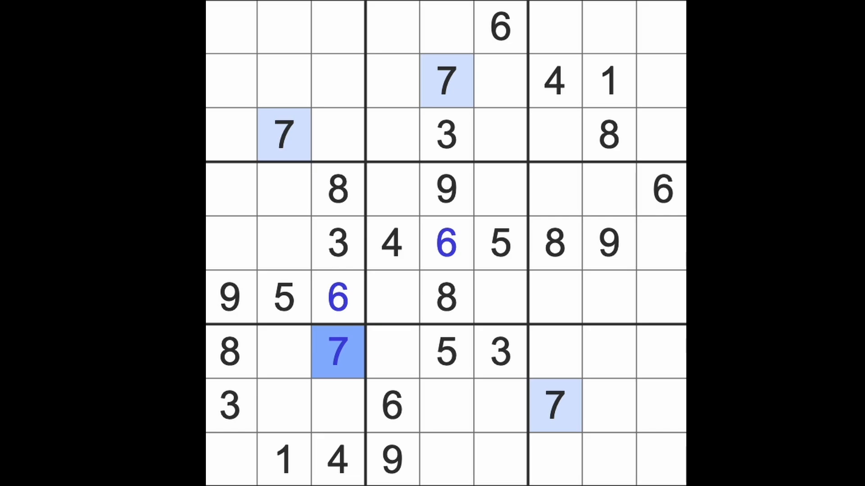
left_click(445, 297)
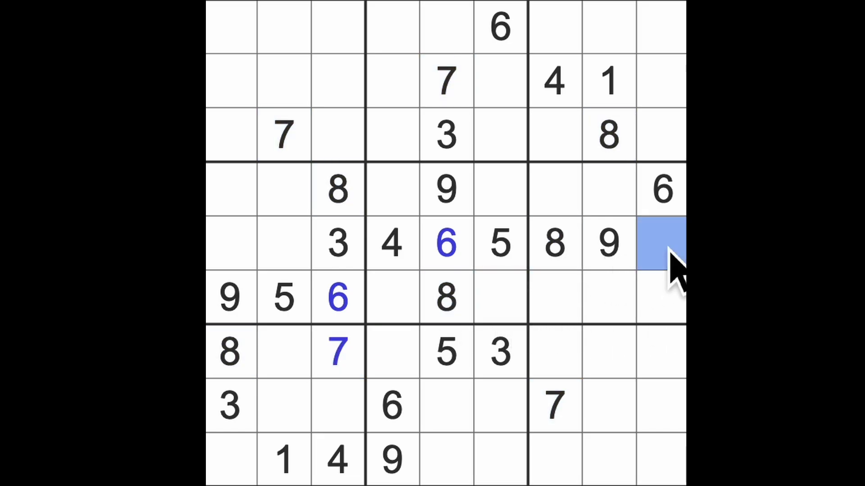
Step: Enter 4, 2, 6 and 9 into column 2 at rows 4, 5, 7 and 8
type("8")
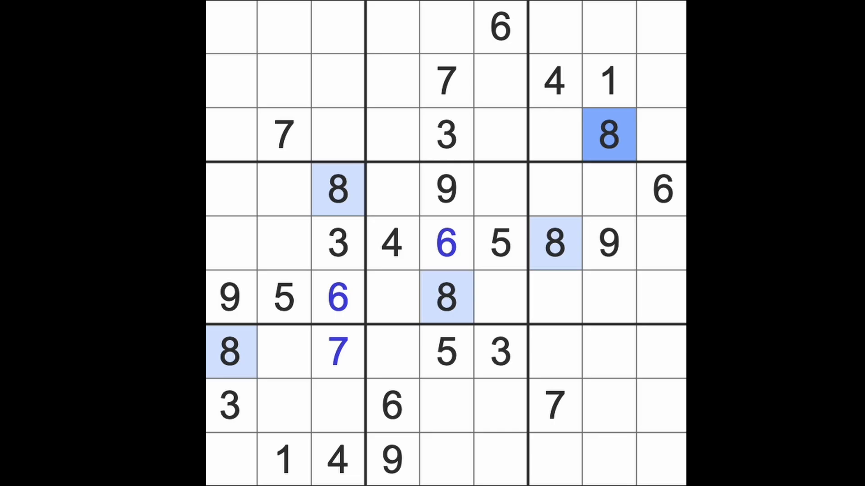
left_click(283, 134)
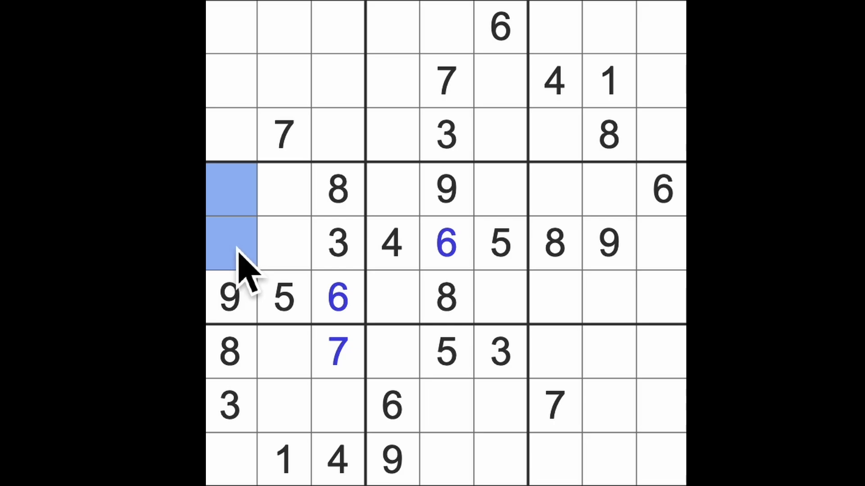
mouse_move(372, 171)
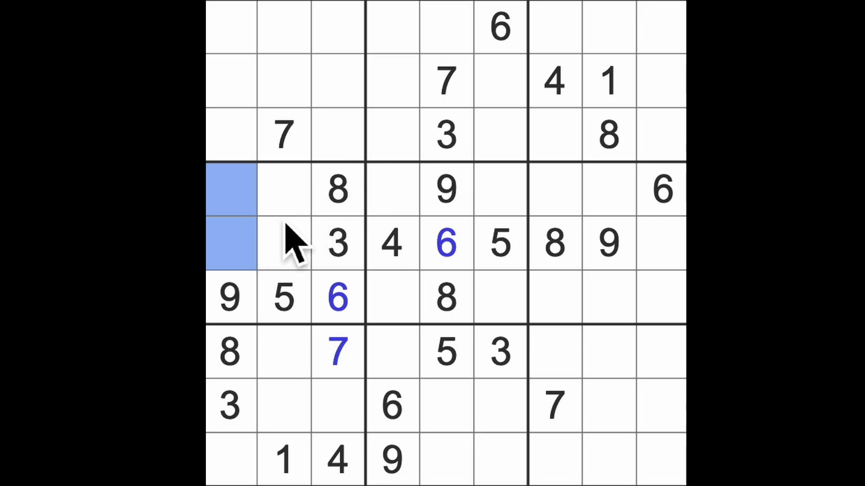
left_click(391, 243)
type("4")
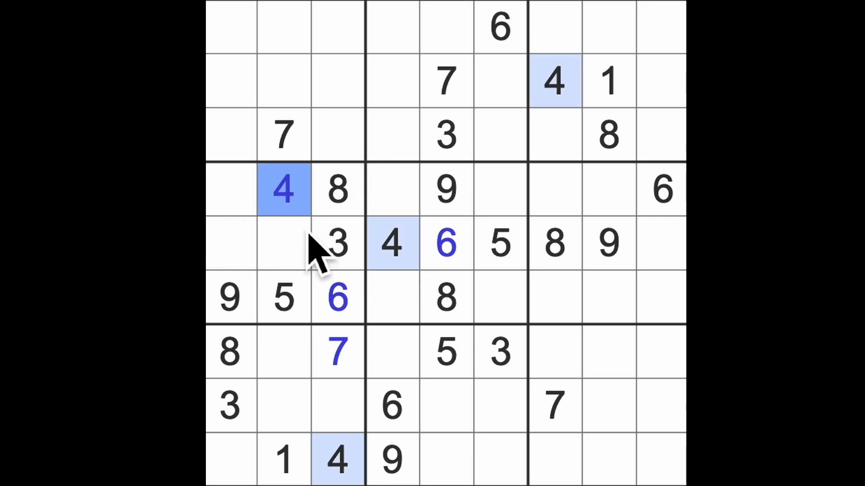
type("2")
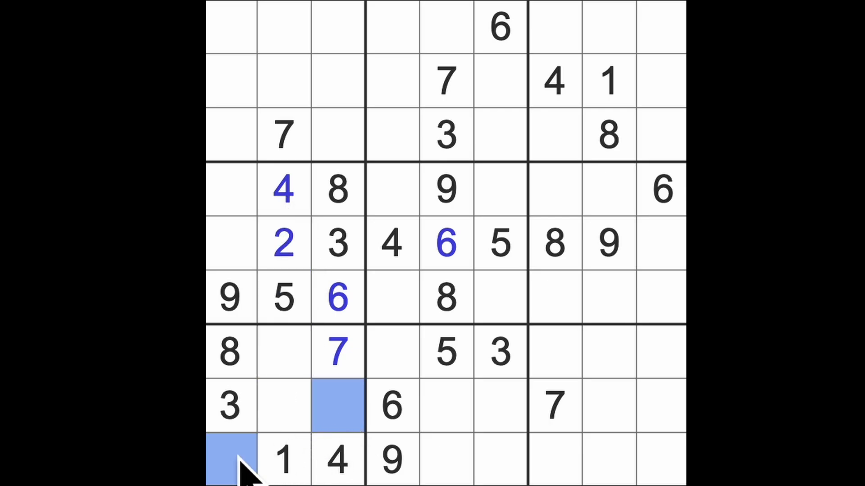
mouse_move(303, 391)
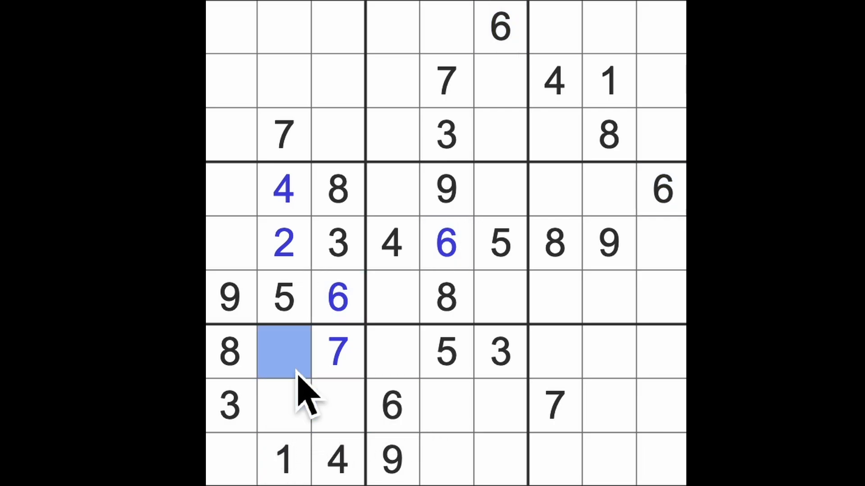
type("9")
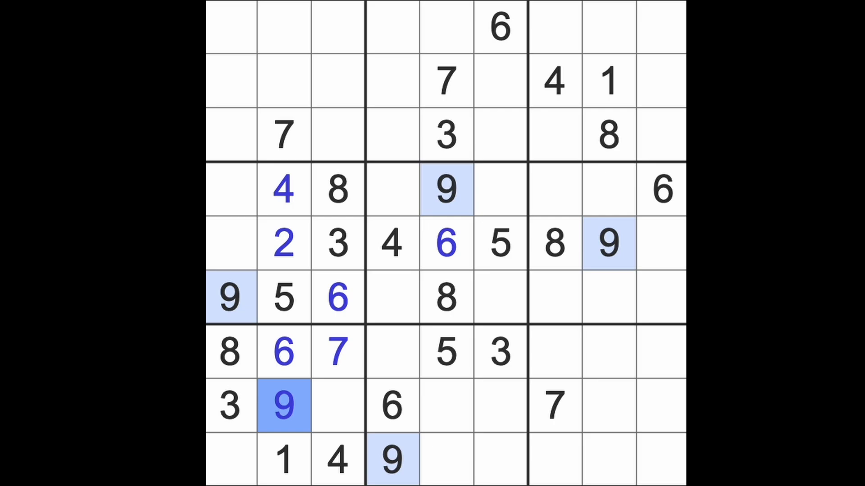
mouse_move(679, 369)
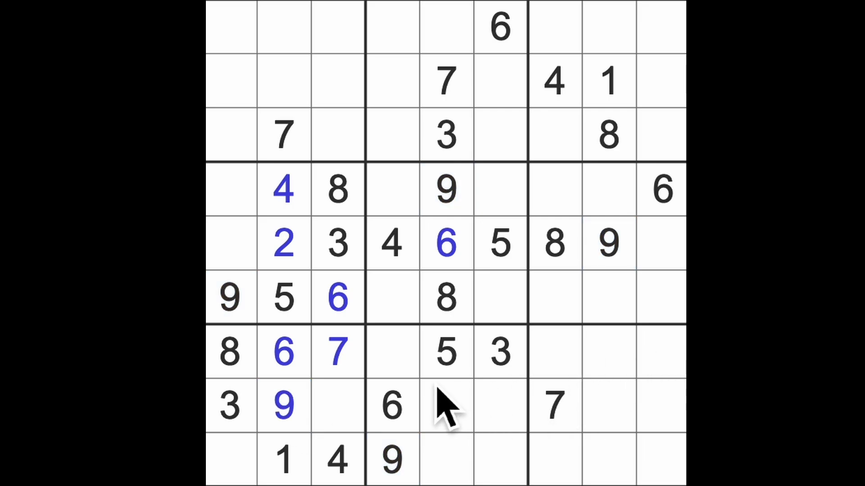
Step: Place 7 at row 9 column 6, 2 at row 9 column 5, and 2 at row 8 column 3
left_click(446, 243)
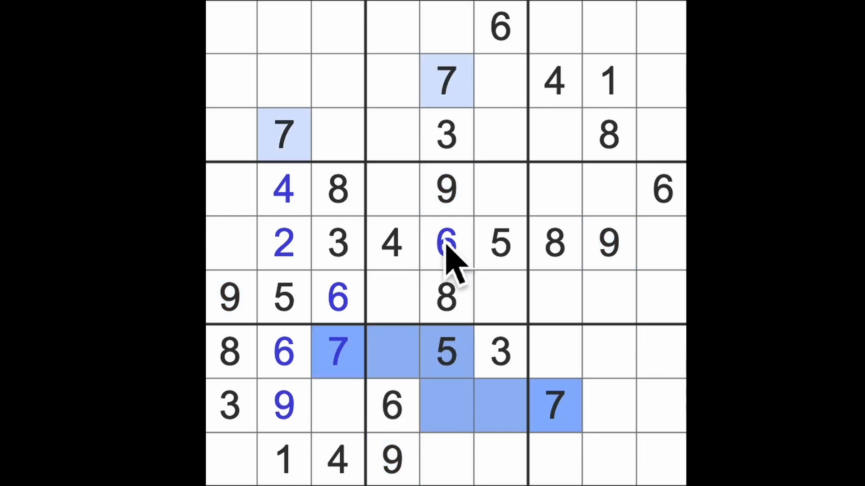
left_click(447, 298)
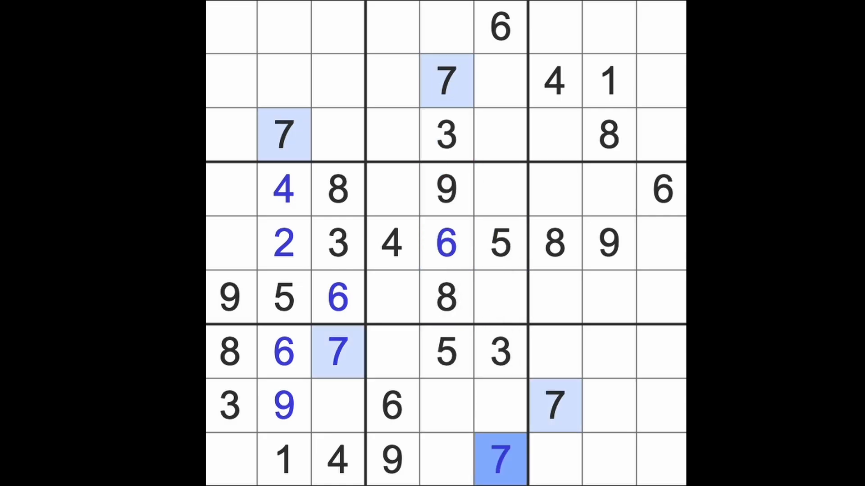
left_click(499, 244)
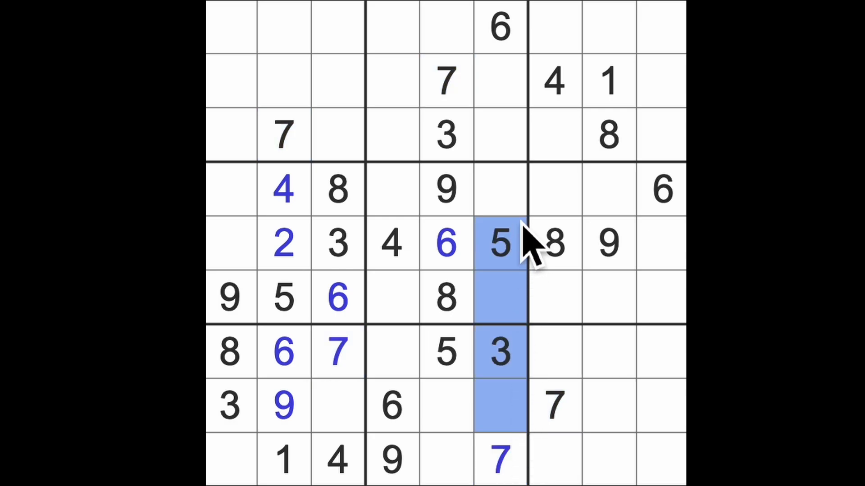
left_click(391, 298)
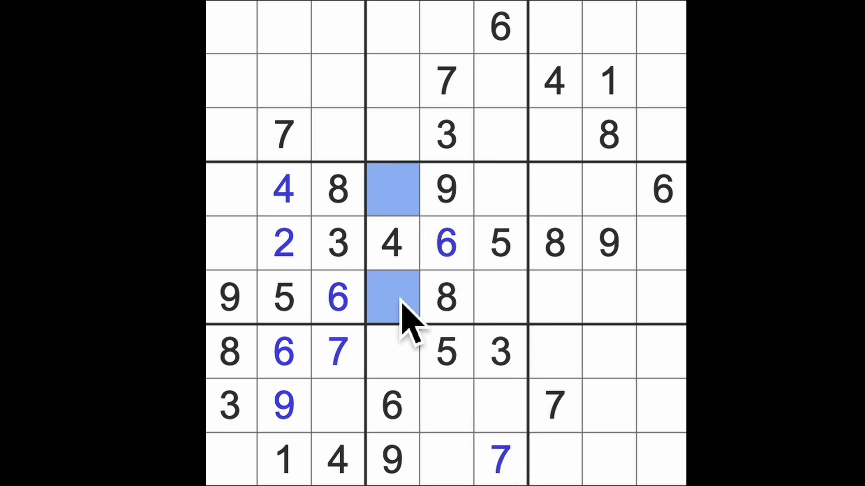
left_click(499, 297)
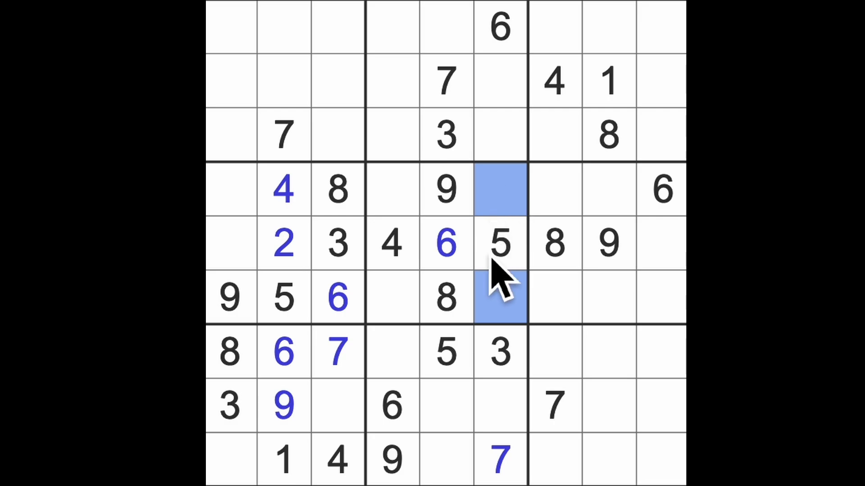
mouse_move(314, 469)
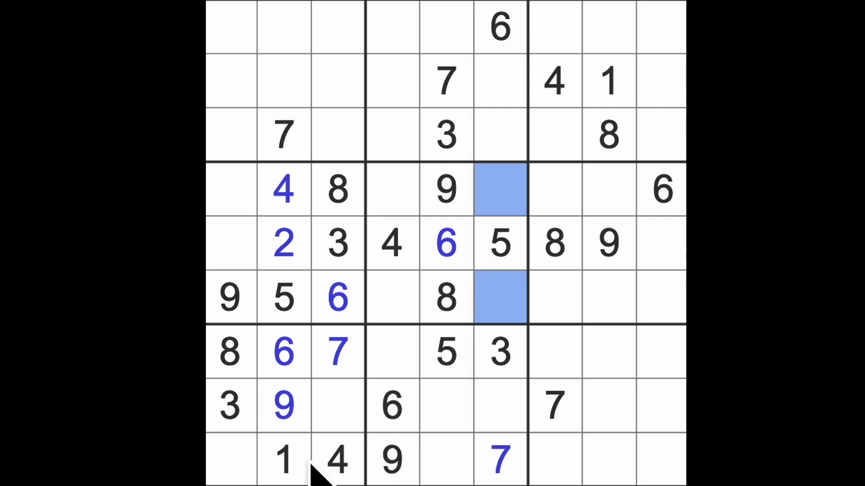
left_click(447, 406)
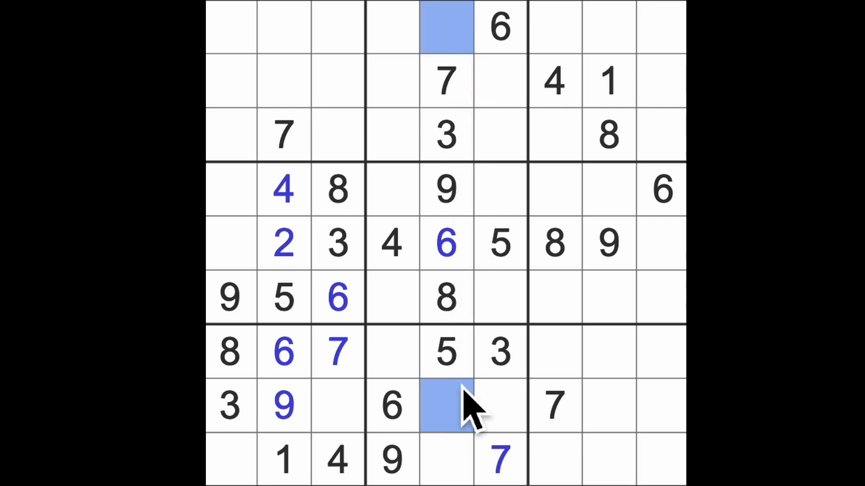
left_click(447, 457)
type("2")
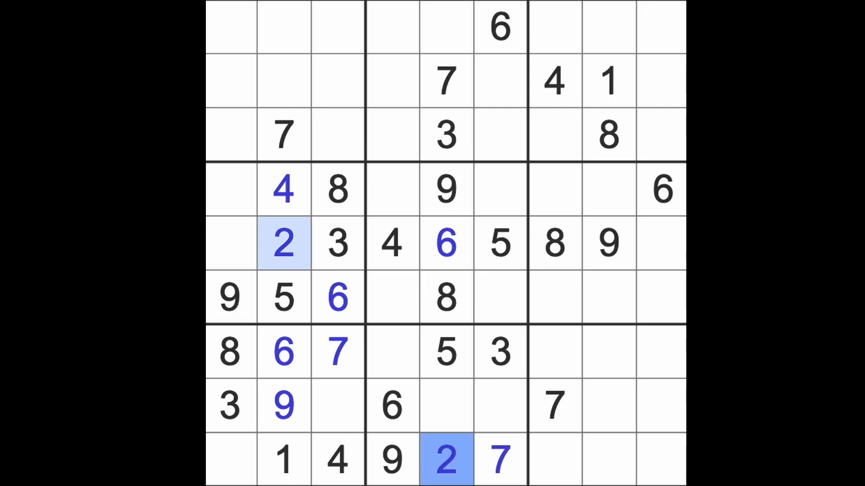
left_click(230, 459)
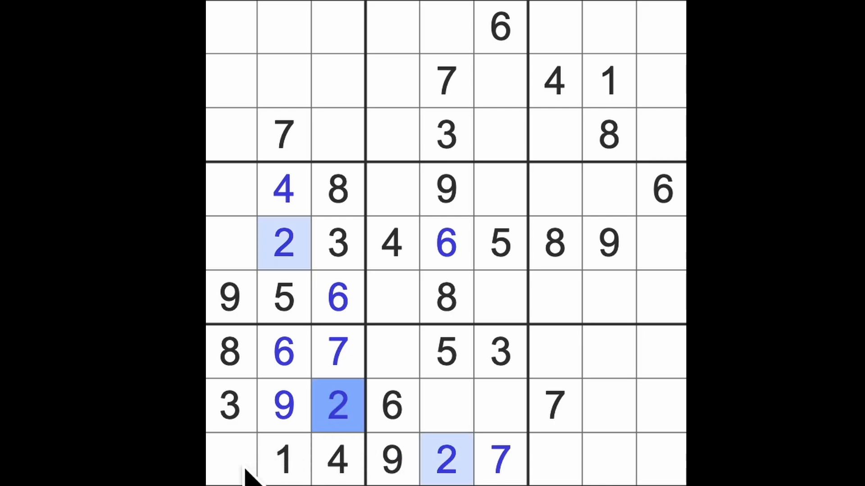
Step: Enter 7 in the empty cell at row 1, column 8
left_click(230, 460)
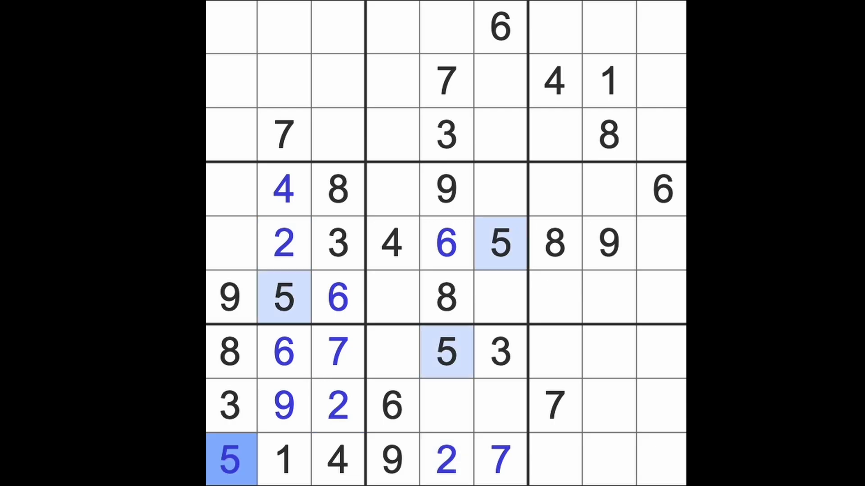
left_click(283, 351)
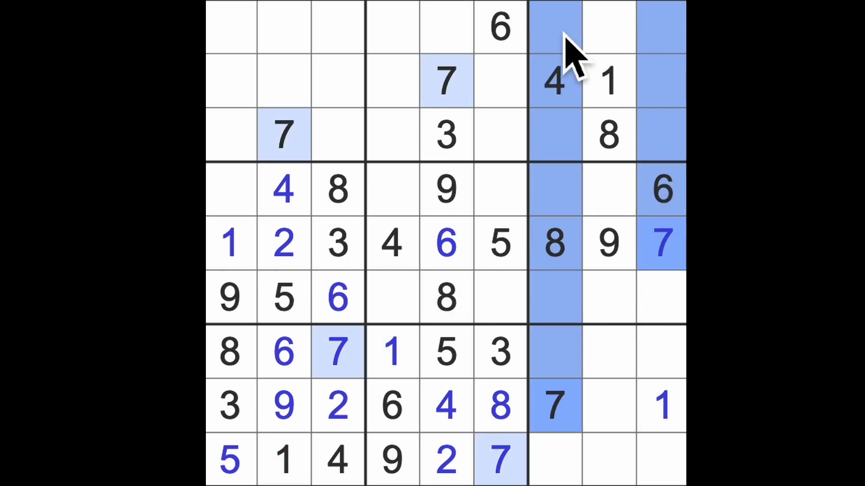
left_click(609, 26)
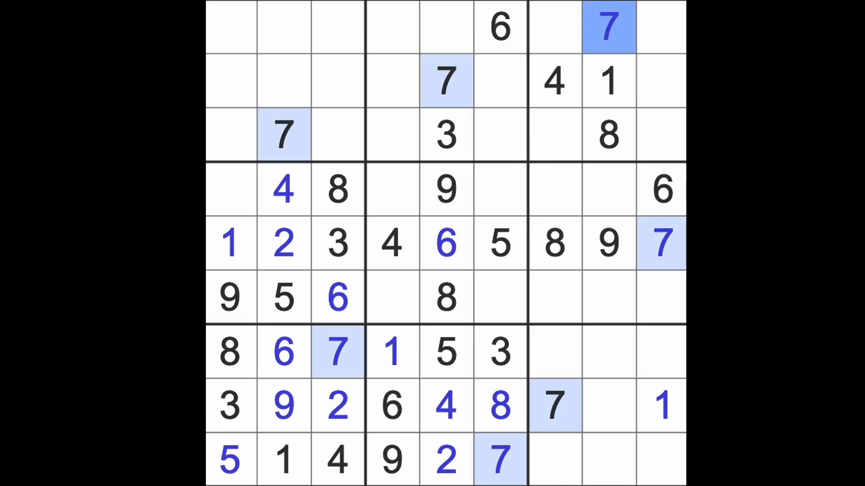
left_click(230, 189)
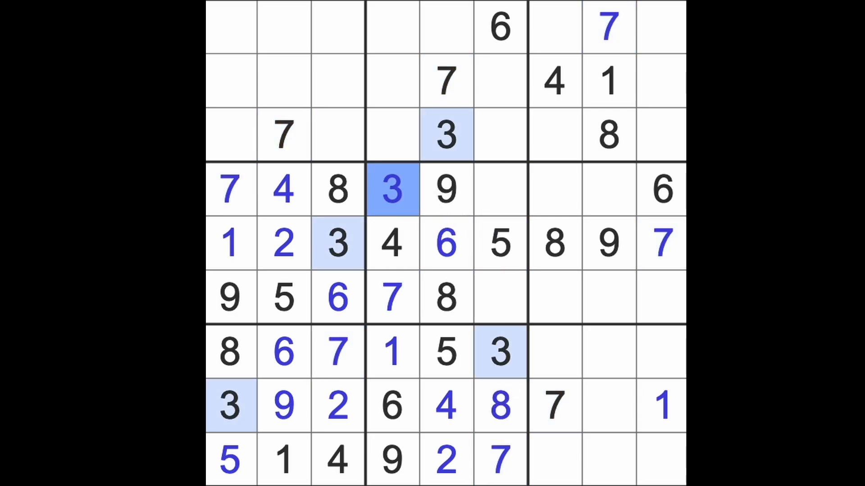
mouse_move(441, 245)
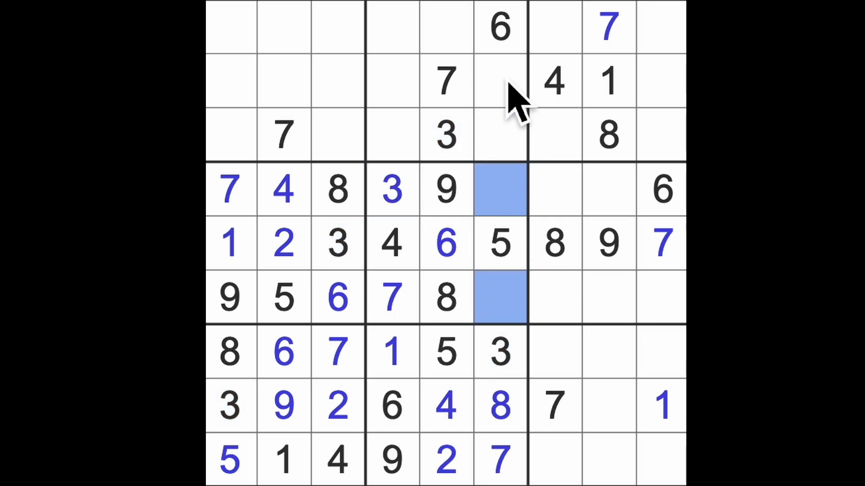
Step: Enter 4 at row 3 column 6 and 9 at row 2 column 6
left_click(553, 83)
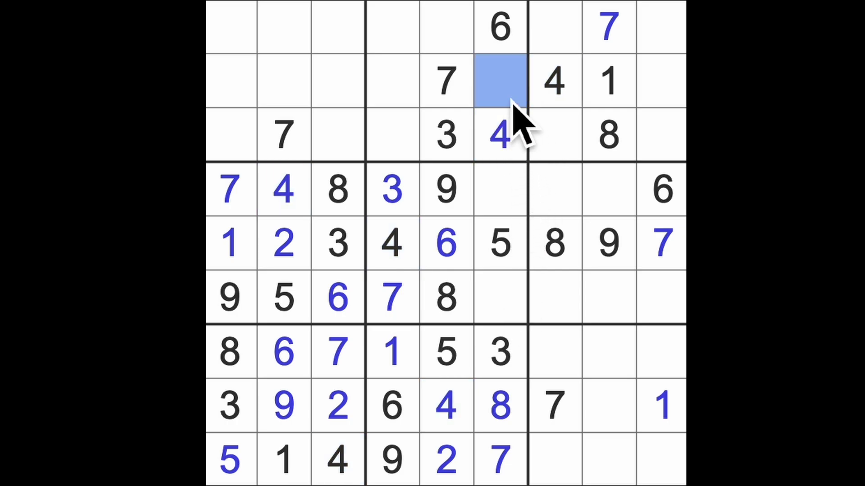
type("9")
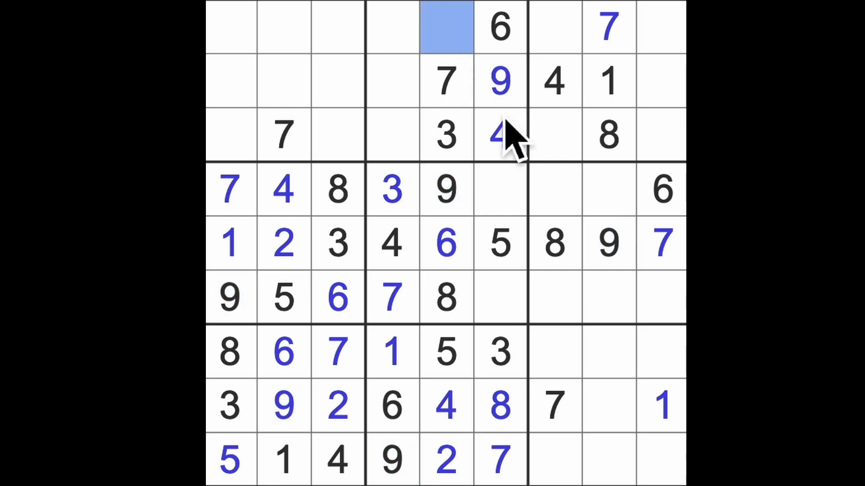
Step: Put a 1 at row 1 column 5 and another at row 3 column 3
type("1")
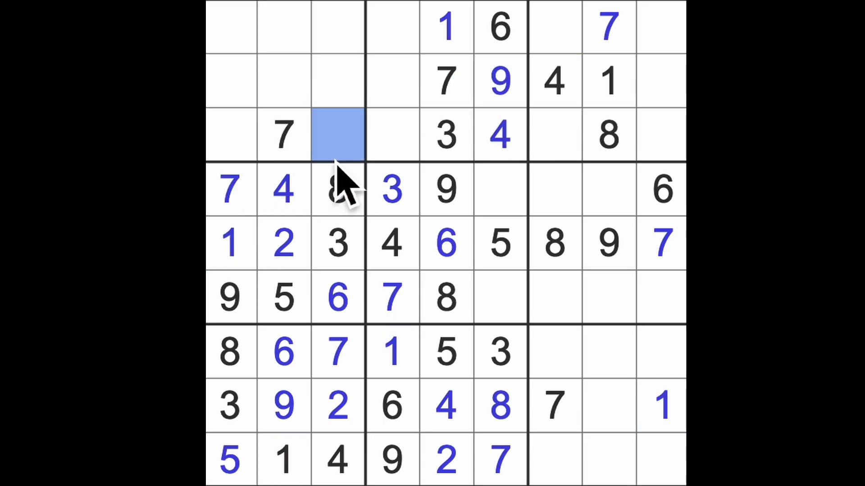
type("1")
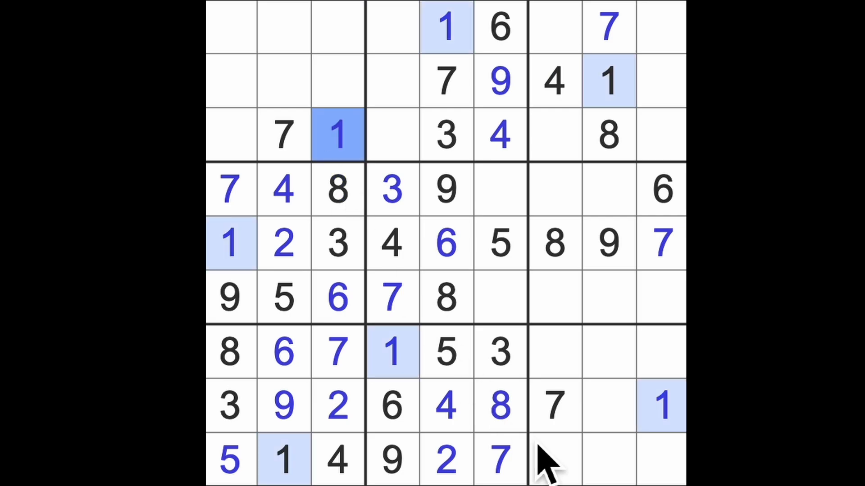
left_click(606, 405)
type("5")
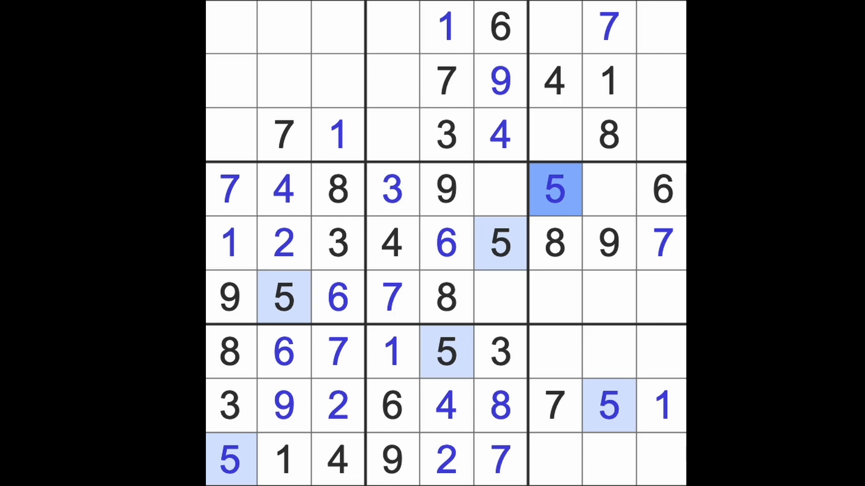
mouse_move(637, 105)
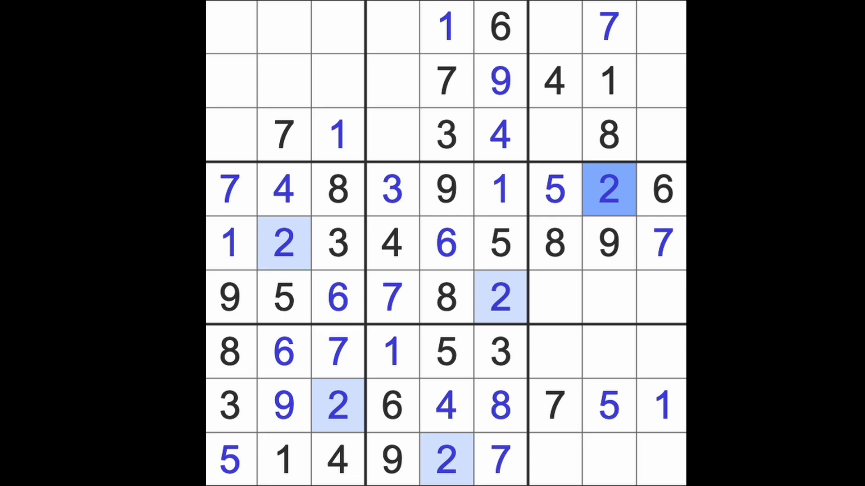
mouse_move(648, 191)
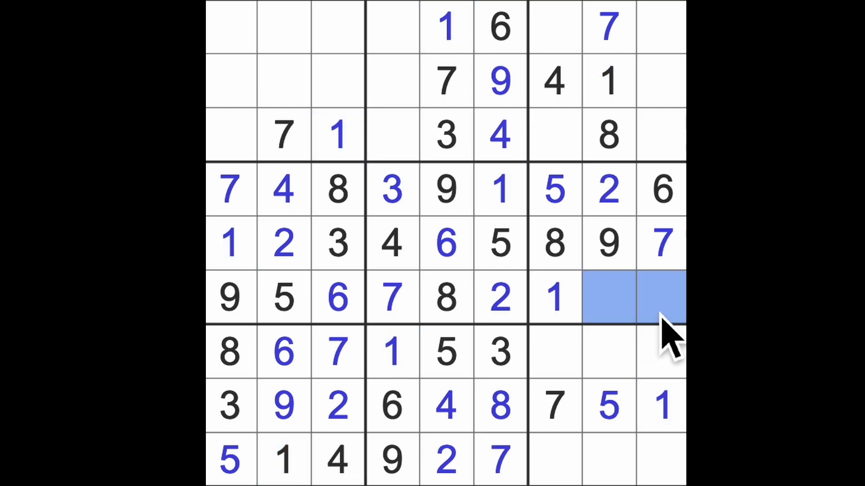
mouse_move(639, 364)
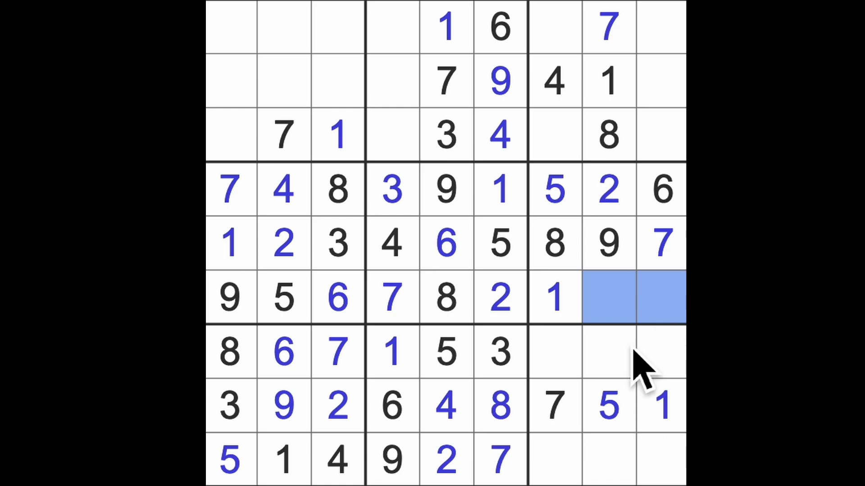
Step: Finish row 6 with 1, 3, 4, row 9 with 3, 6, 8, and add 4 at row 7 column 8
left_click(660, 189)
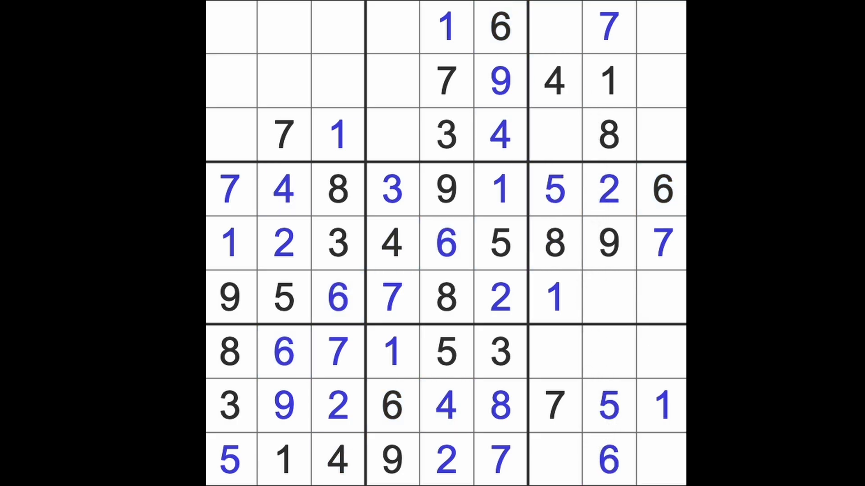
left_click(553, 243)
type("8")
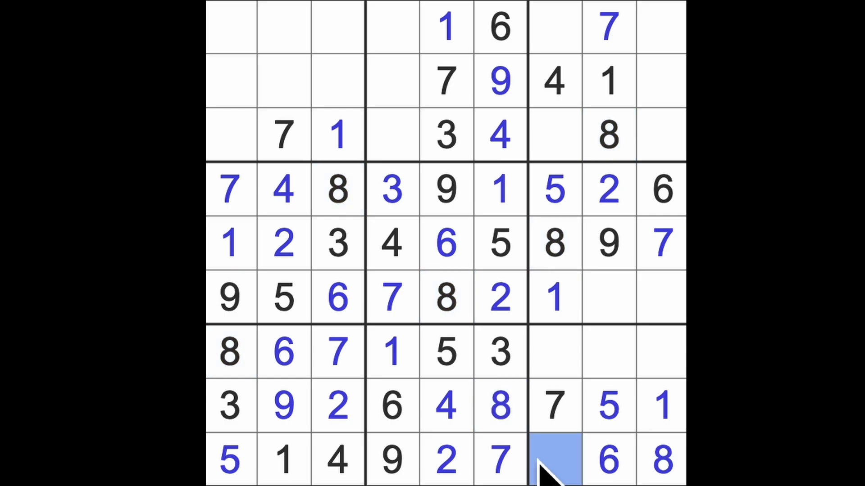
left_click(554, 460)
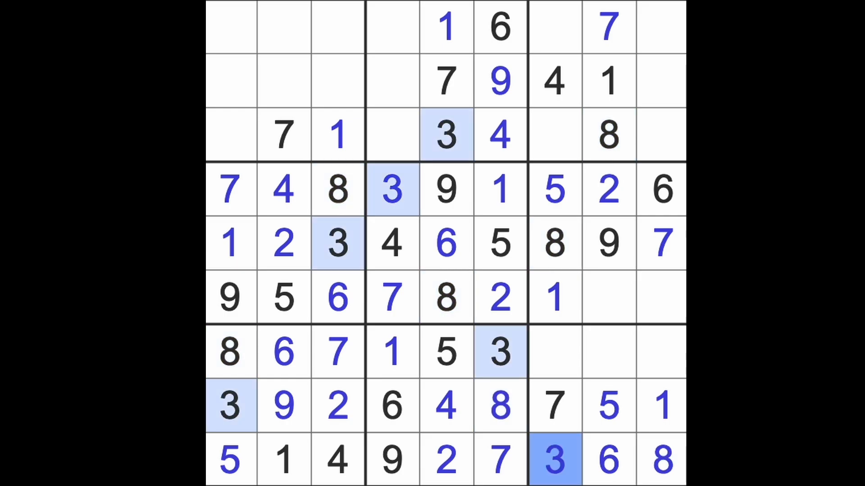
left_click(555, 190)
type("3")
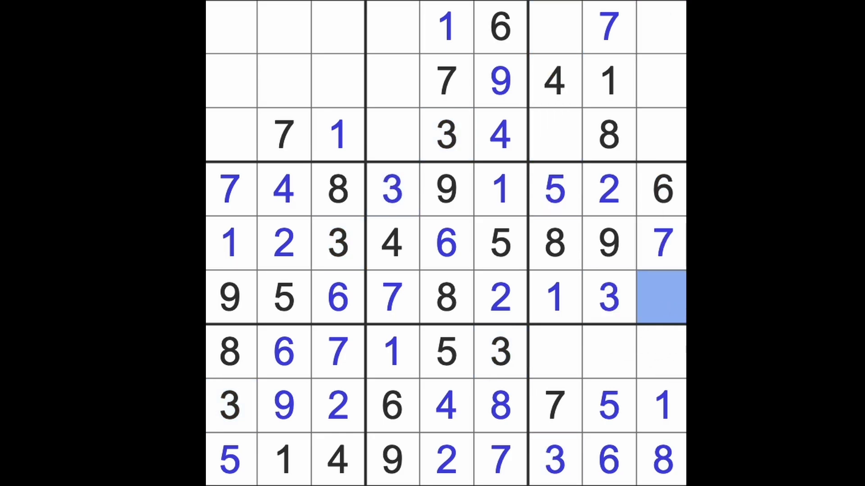
type("4")
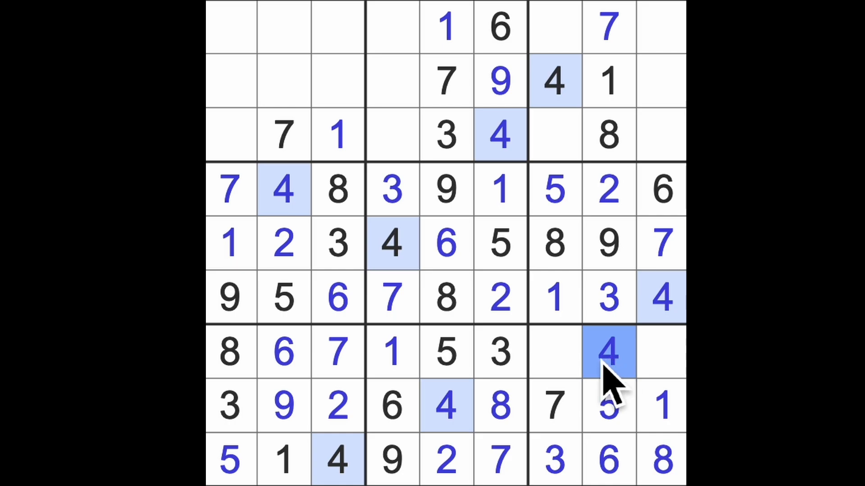
mouse_move(604, 378)
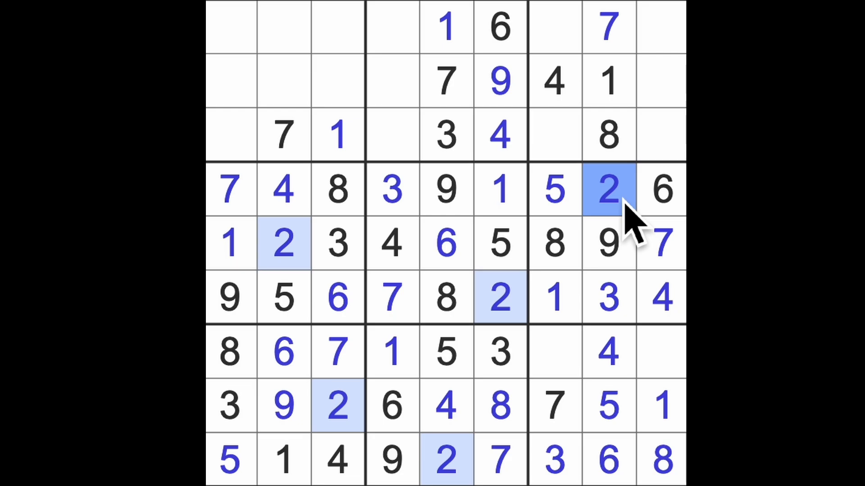
mouse_move(543, 199)
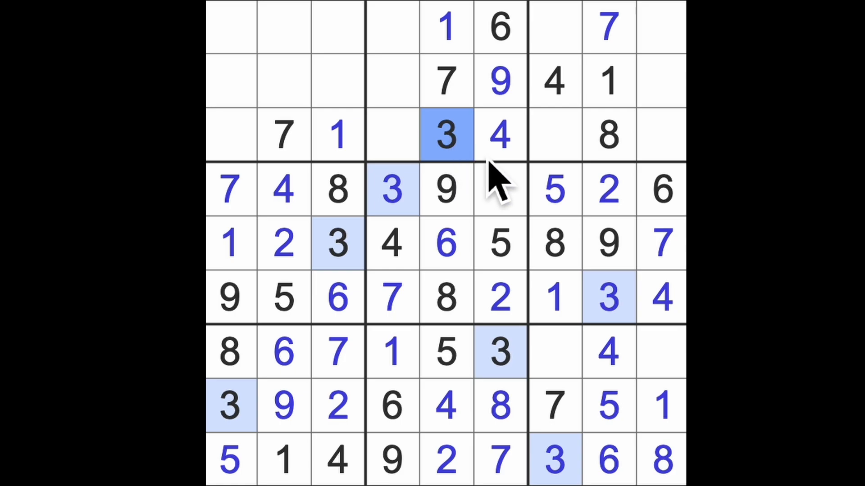
left_click(499, 135)
type("1")
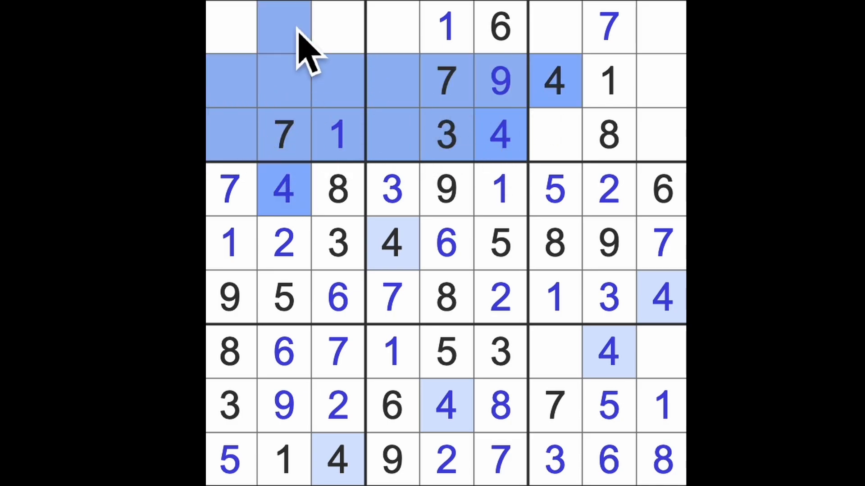
left_click(230, 27)
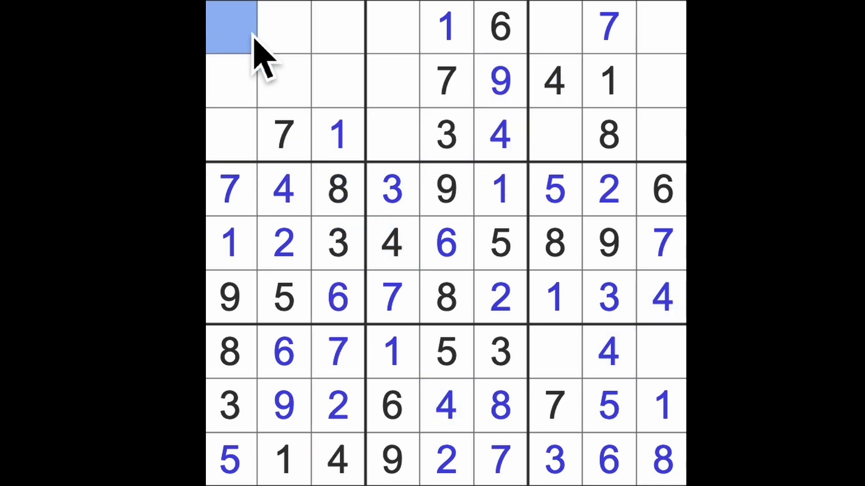
type("4")
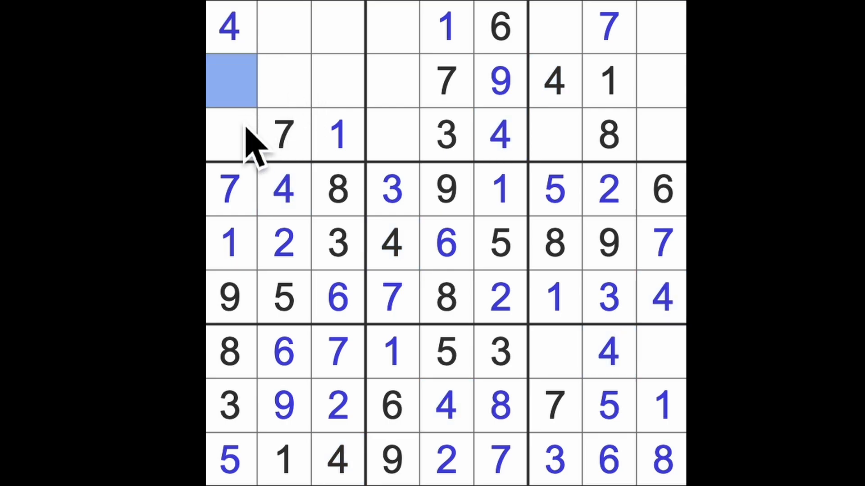
left_click(231, 136)
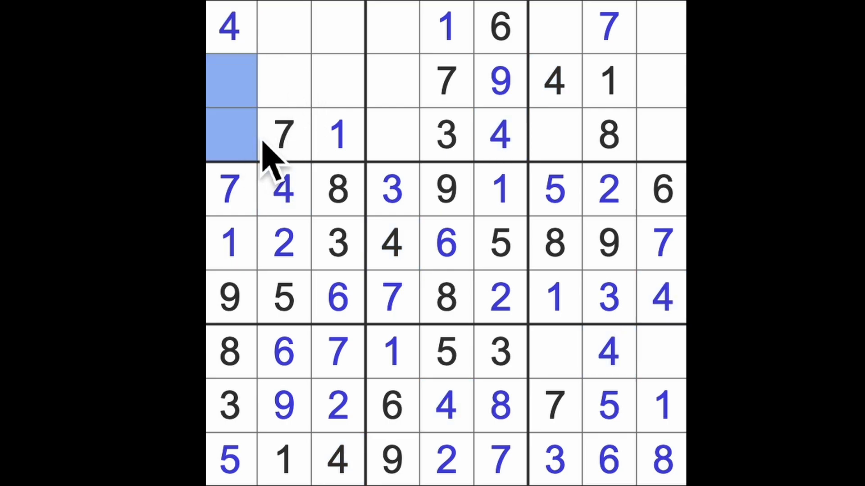
mouse_move(276, 154)
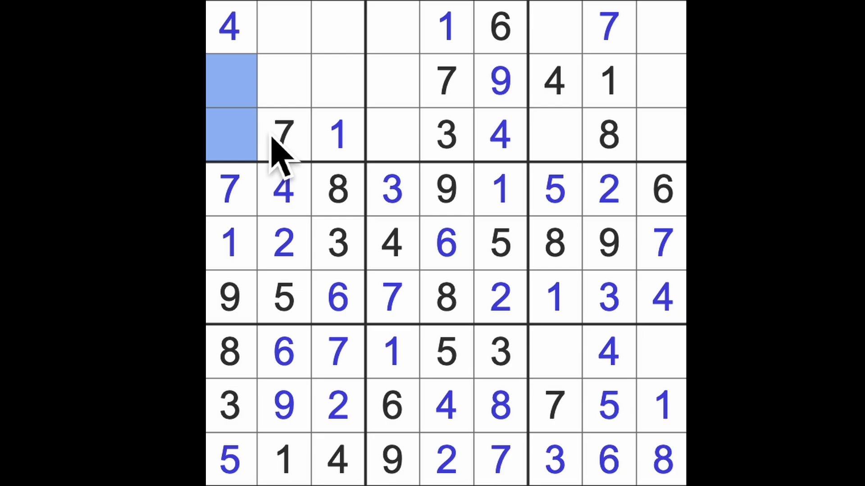
mouse_move(476, 133)
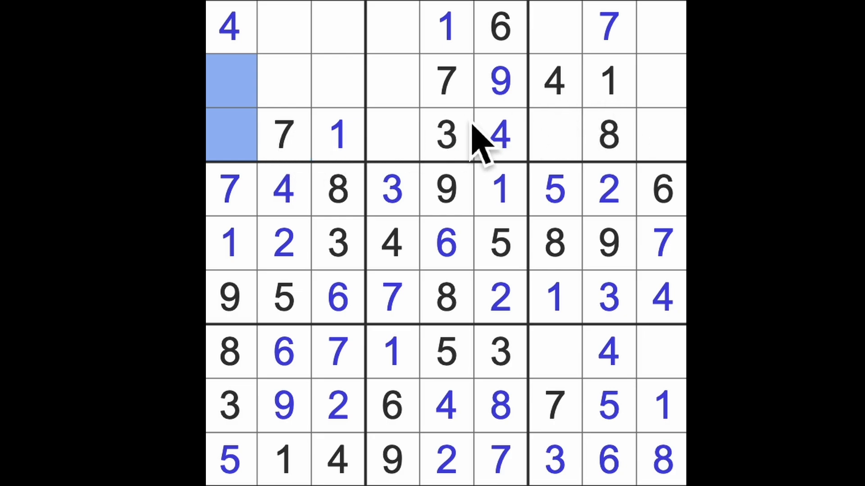
mouse_move(306, 61)
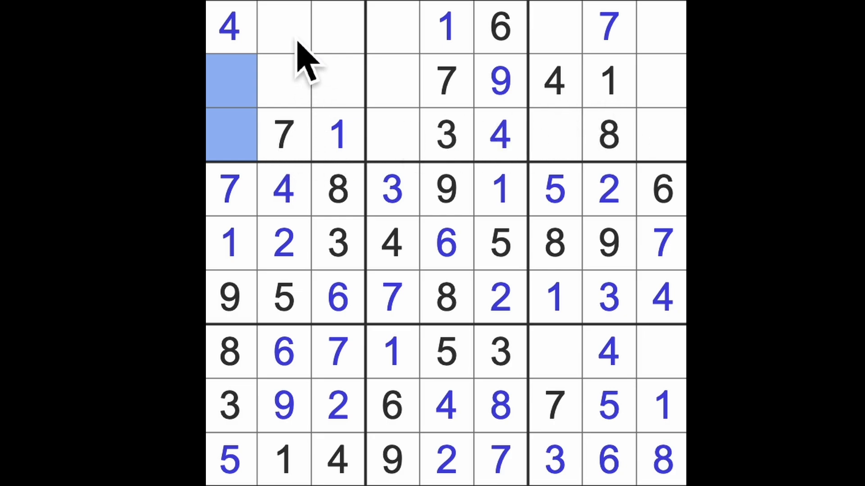
left_click(284, 80)
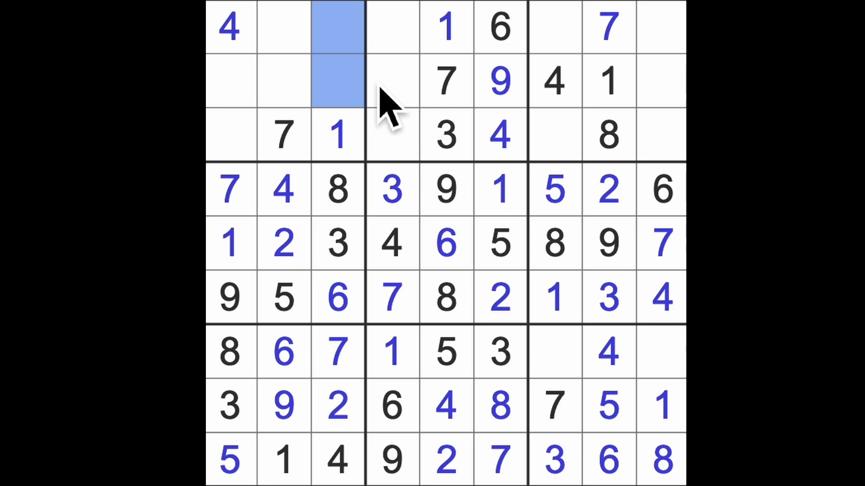
Step: Enter 9 and 5 atop column 3, 6 and 2 in column 1, and 6 in row 3
left_click(337, 28)
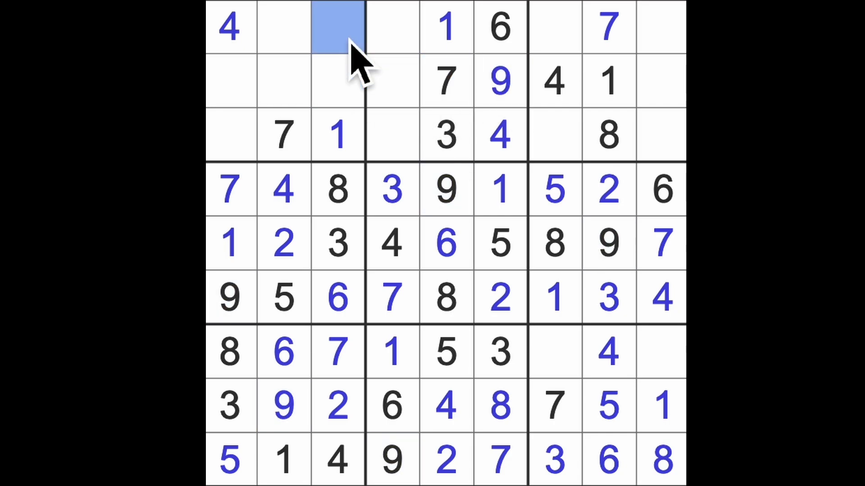
type("5")
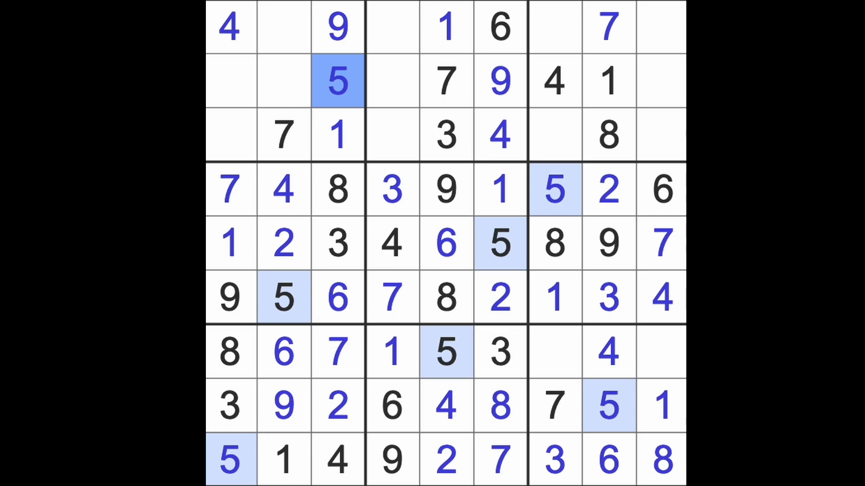
left_click(392, 135)
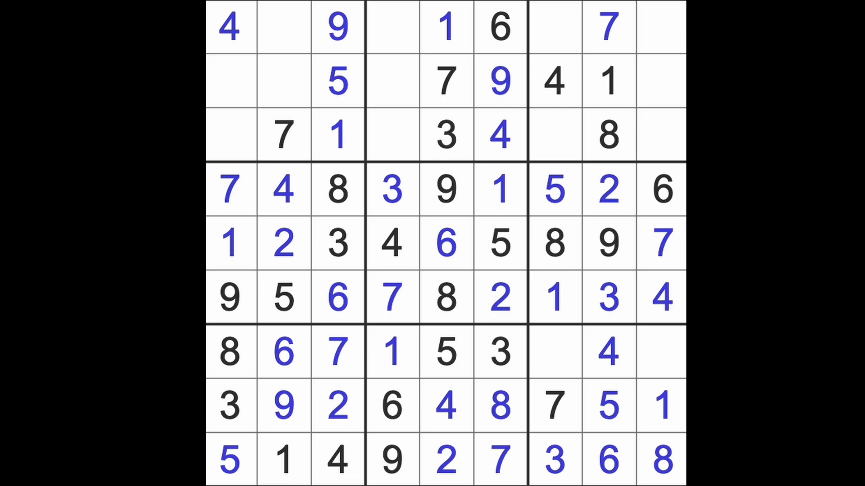
left_click(607, 189)
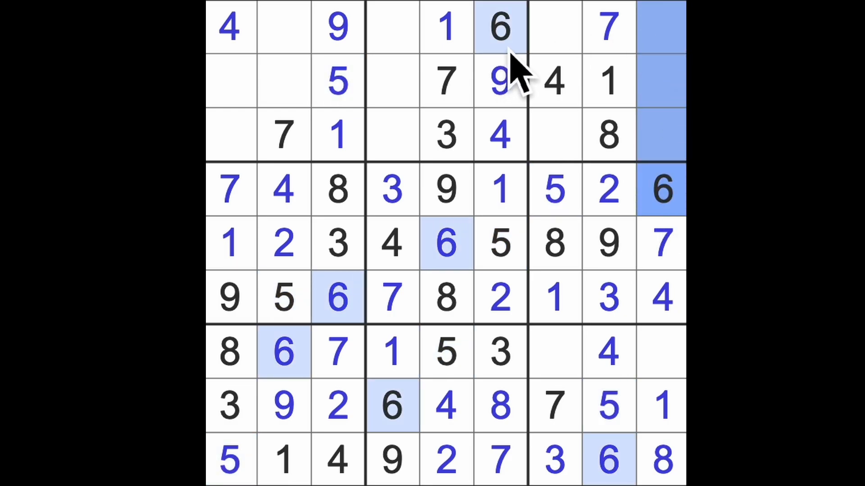
left_click(553, 136)
type("6")
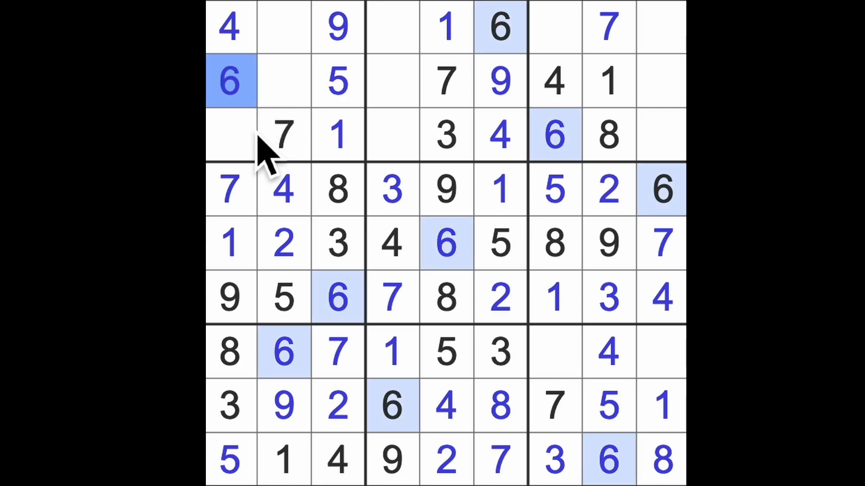
left_click(230, 135)
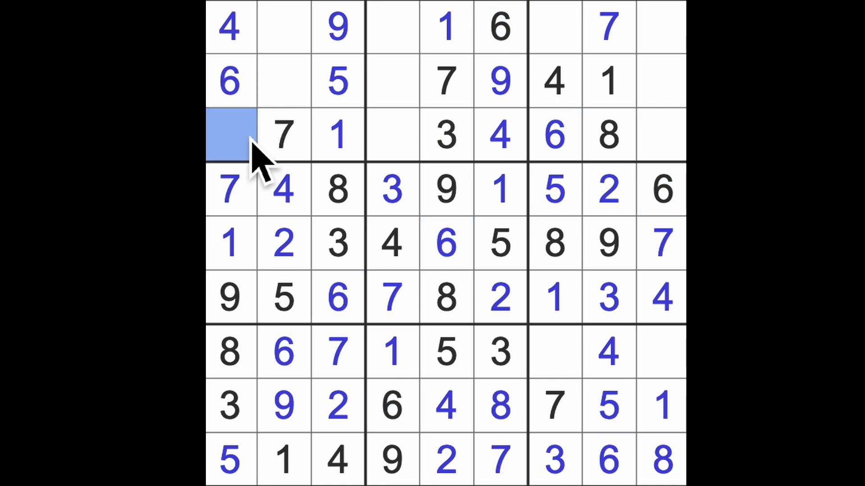
type("2")
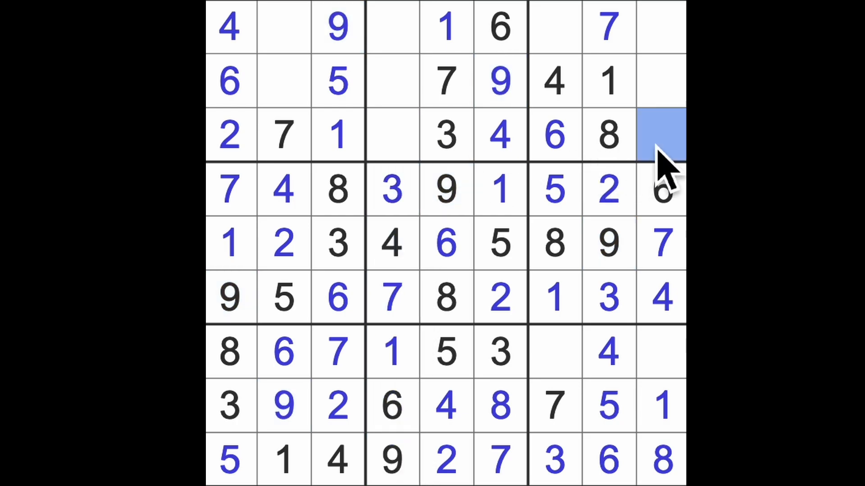
Step: Fill the remaining top-row cells with 9, 5, 5, 3, 3, 8, 8, 2, 2, plus 2 ending row 7
left_click(391, 136)
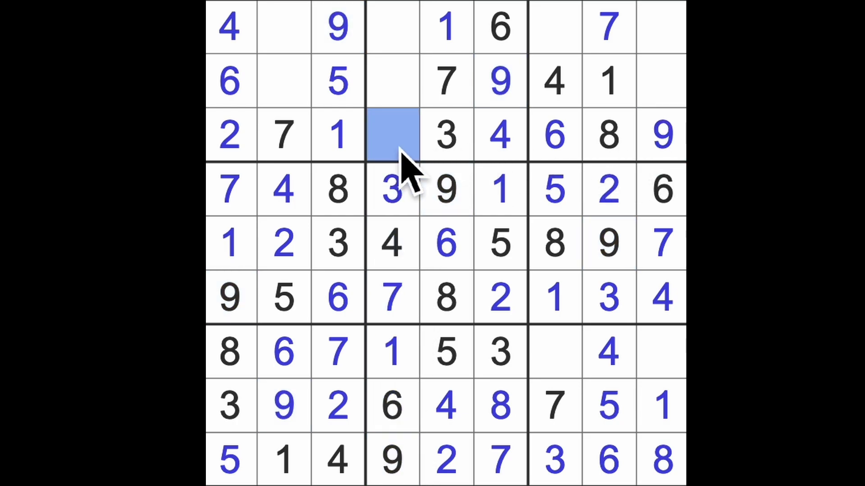
type("5")
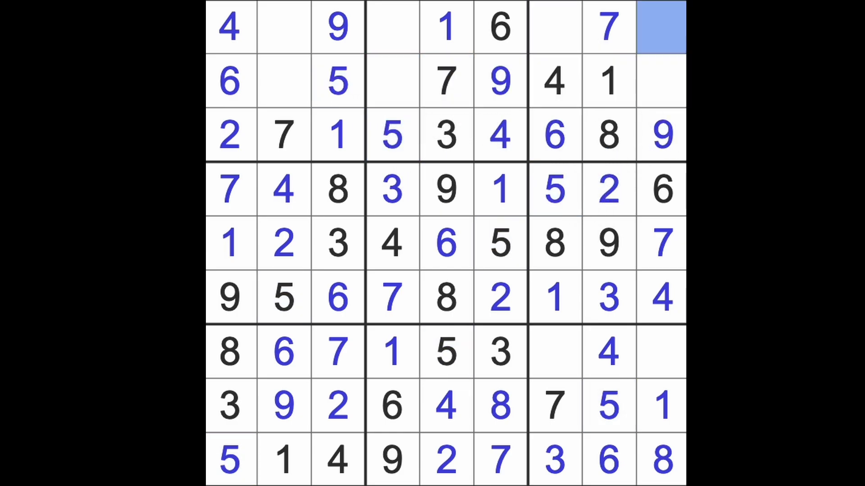
type("5")
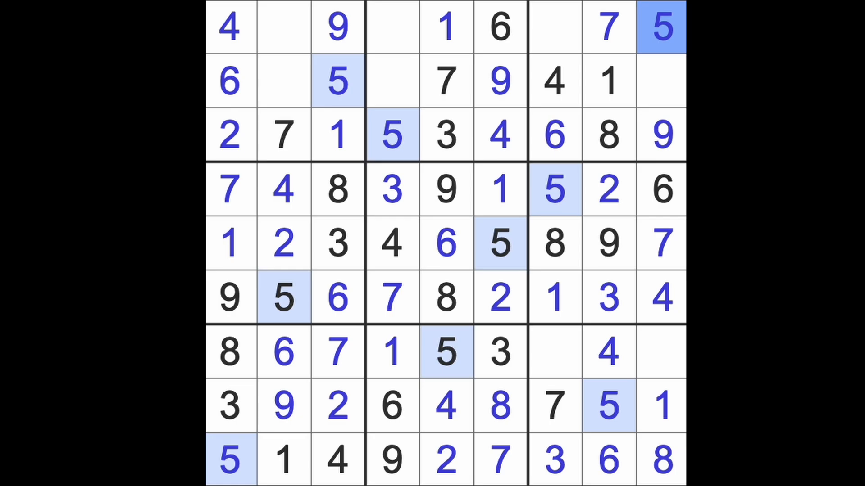
left_click(608, 189)
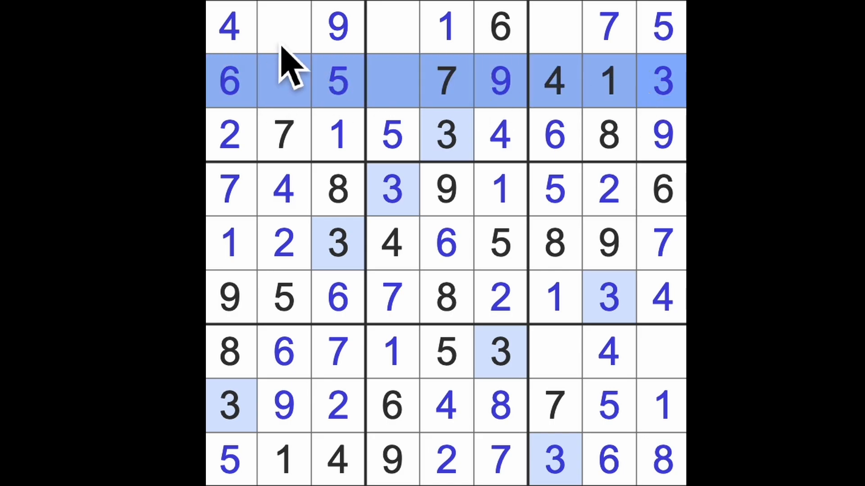
type("3")
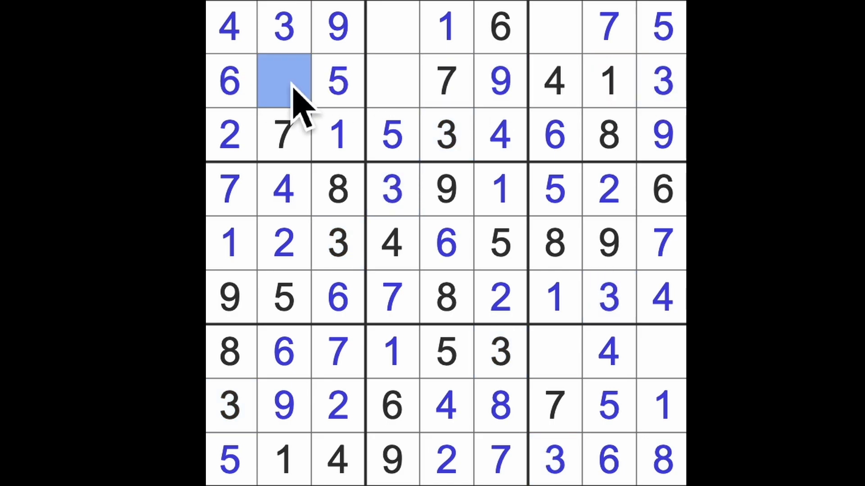
type("8")
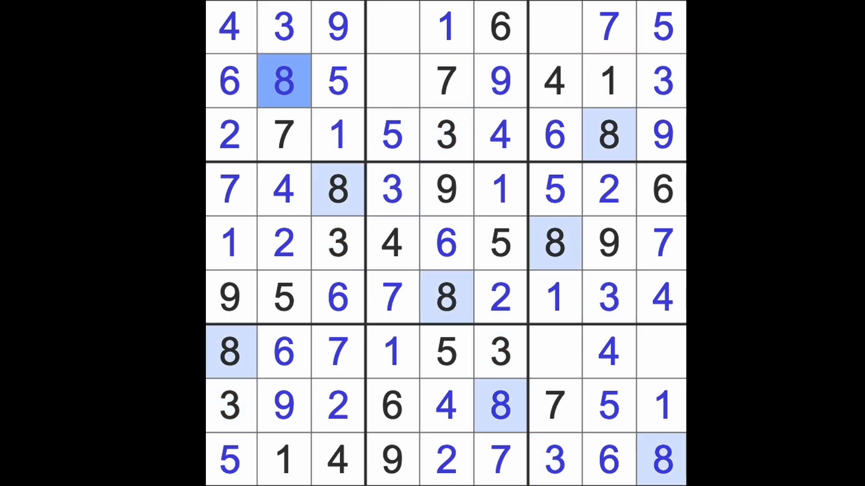
left_click(391, 26)
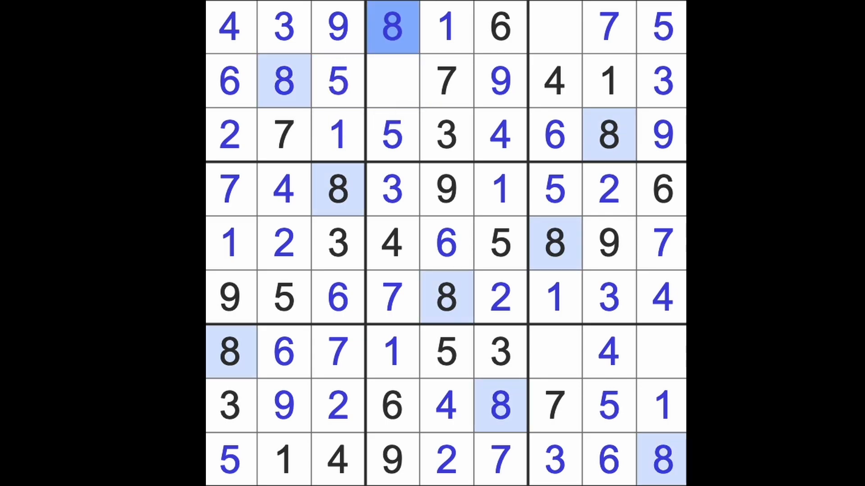
left_click(391, 81)
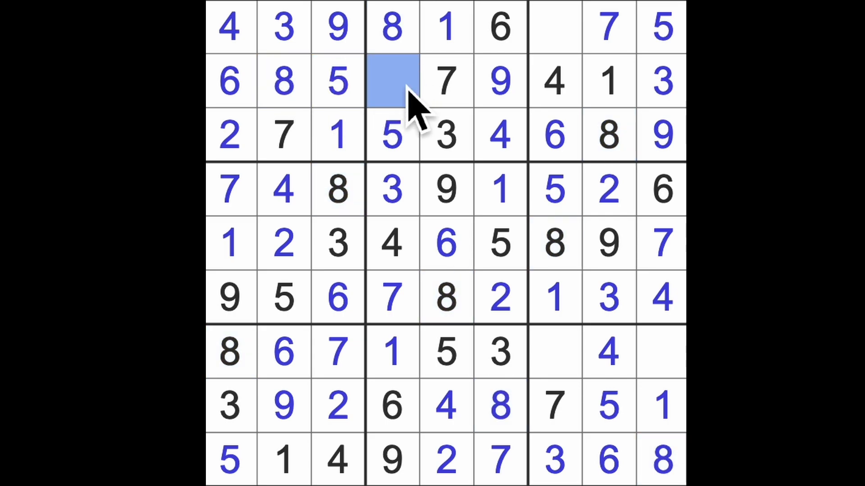
type("2")
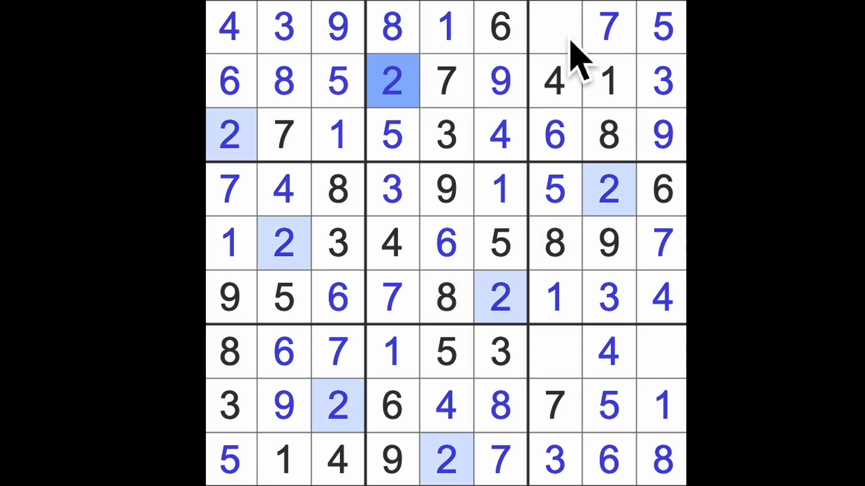
left_click(555, 27)
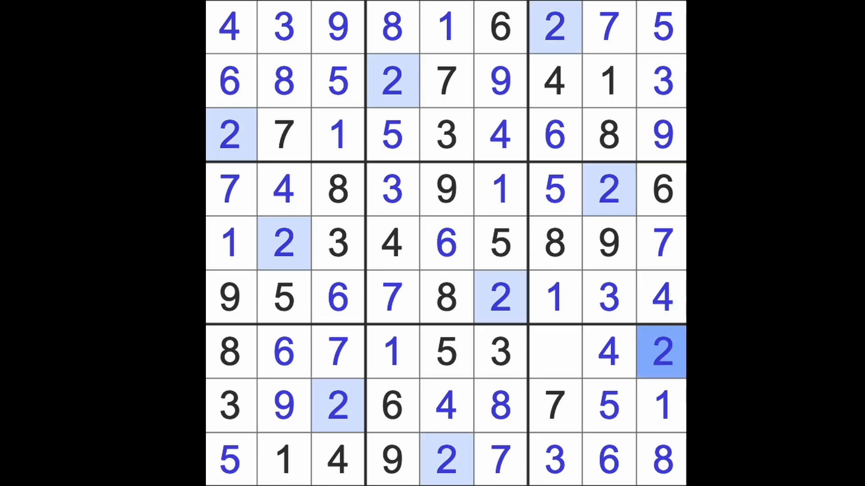